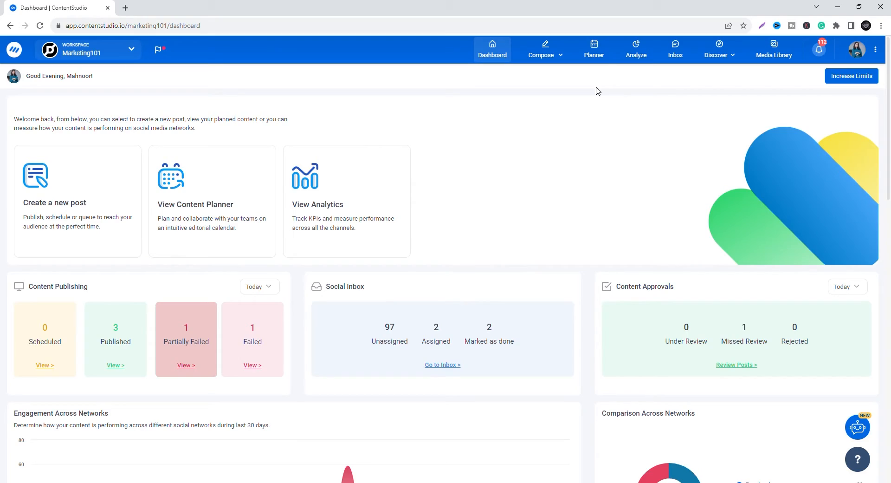
Step: Leave the dashboard for the Planner, listing all planned and published posts
{"action": "left_click", "coordinate": [599, 49]}
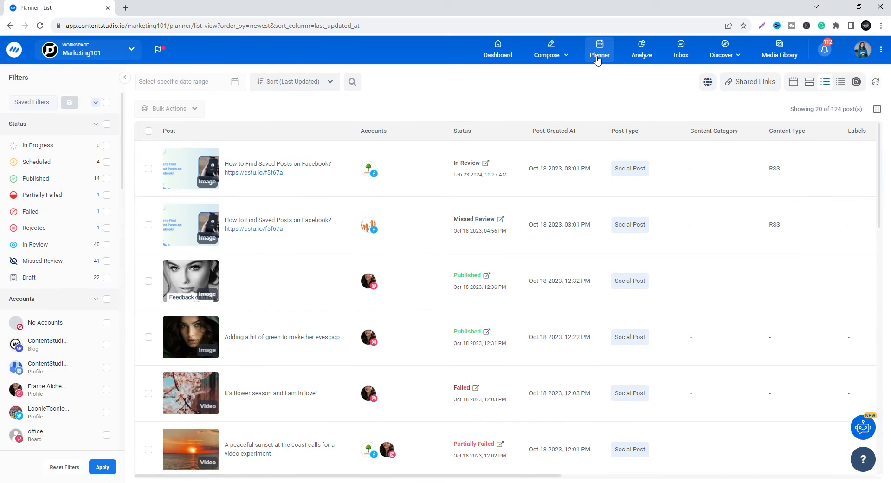
{"action": "mouse_move", "coordinate": [857, 82]}
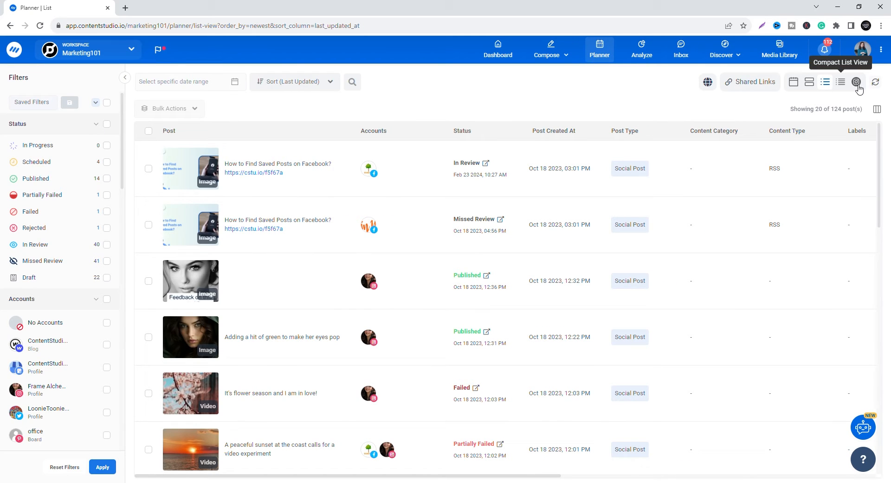
Step: Show the Instagram Grid View for one account, filtered to Published posts only
{"action": "left_click", "coordinate": [856, 82]}
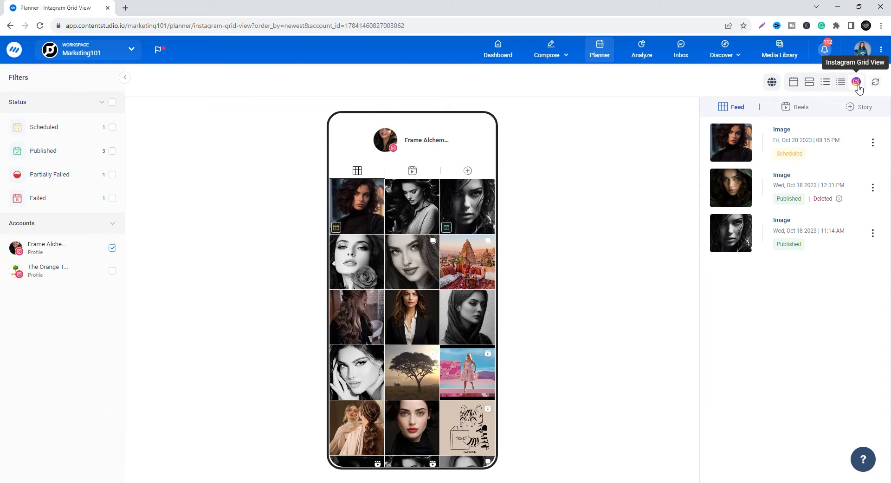
{"action": "mouse_move", "coordinate": [411, 125]}
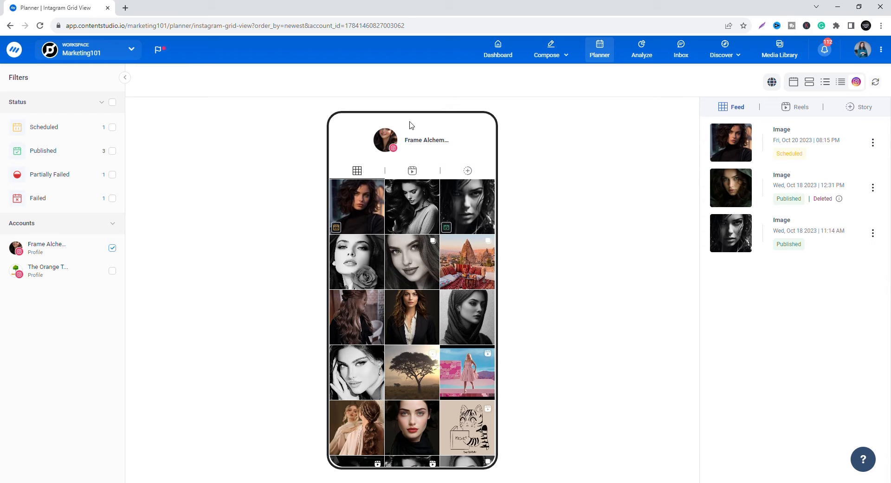
{"action": "mouse_move", "coordinate": [91, 128]}
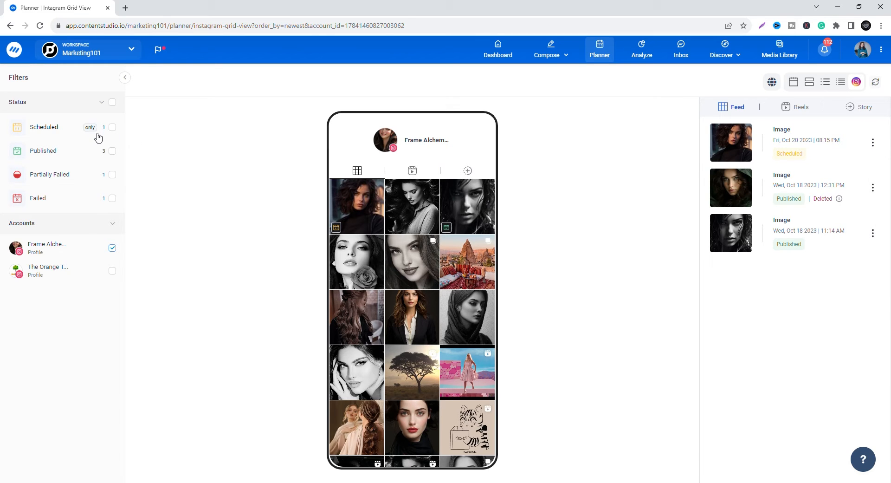
{"action": "left_click", "coordinate": [113, 151]}
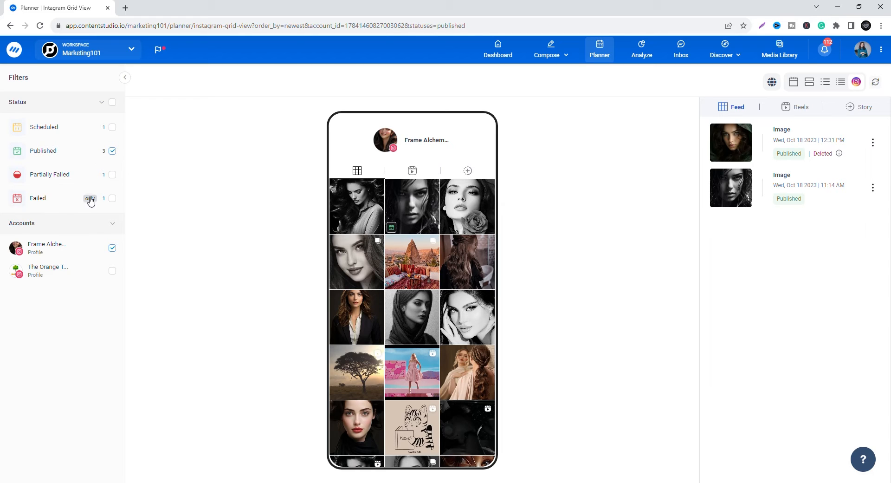
{"action": "mouse_move", "coordinate": [96, 252]}
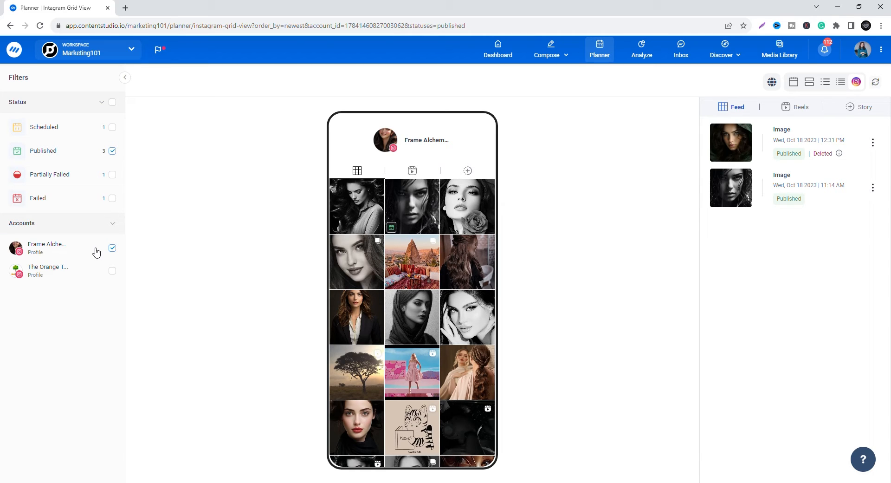
{"action": "mouse_move", "coordinate": [110, 202]}
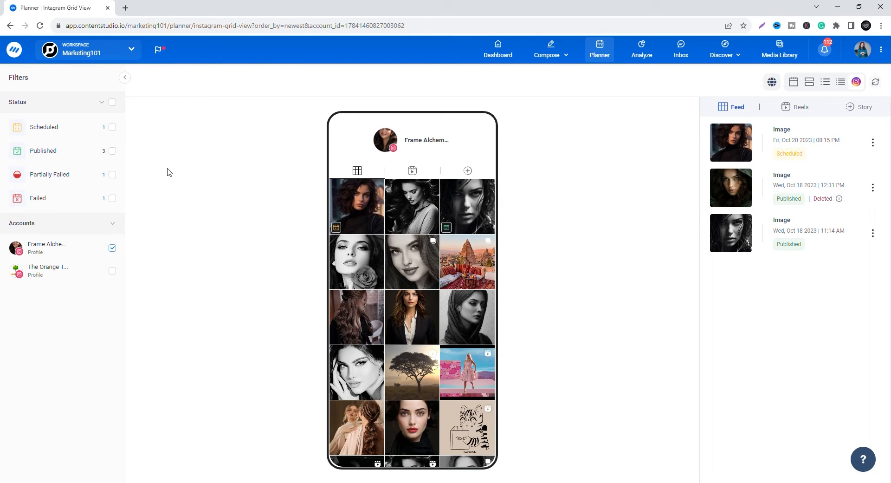
{"action": "mouse_move", "coordinate": [377, 176]}
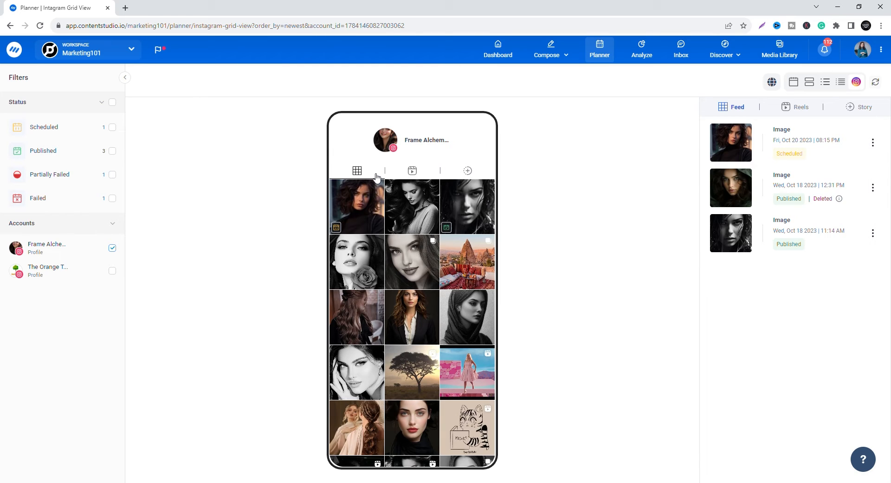
Step: Check the account's Reels and Story posts, then return to the Feed grid
{"action": "left_click", "coordinate": [412, 170]}
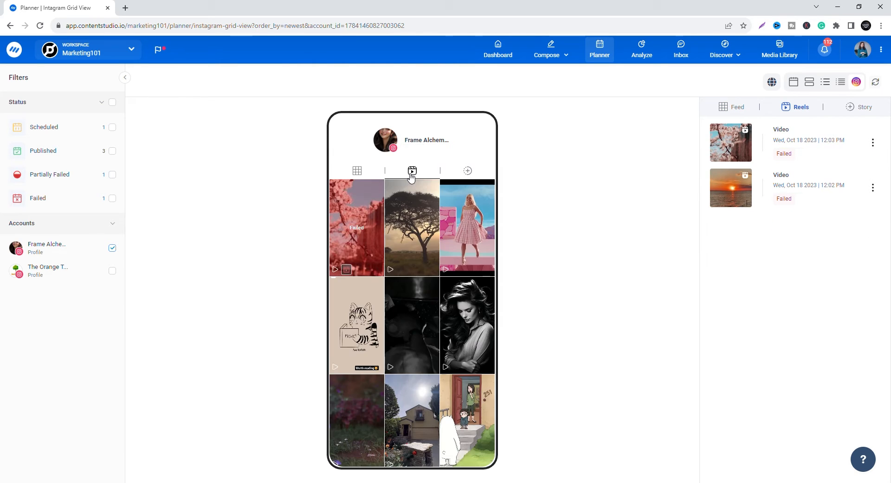
{"action": "left_click", "coordinate": [864, 106]}
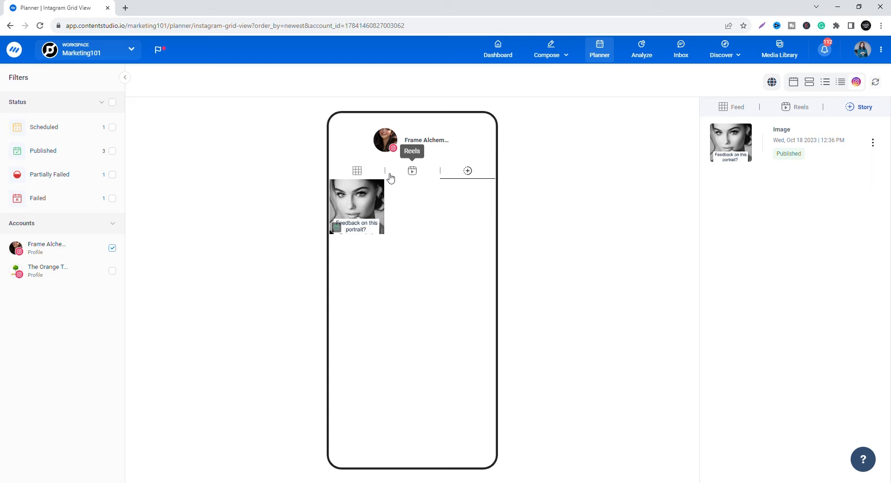
{"action": "left_click", "coordinate": [738, 107]}
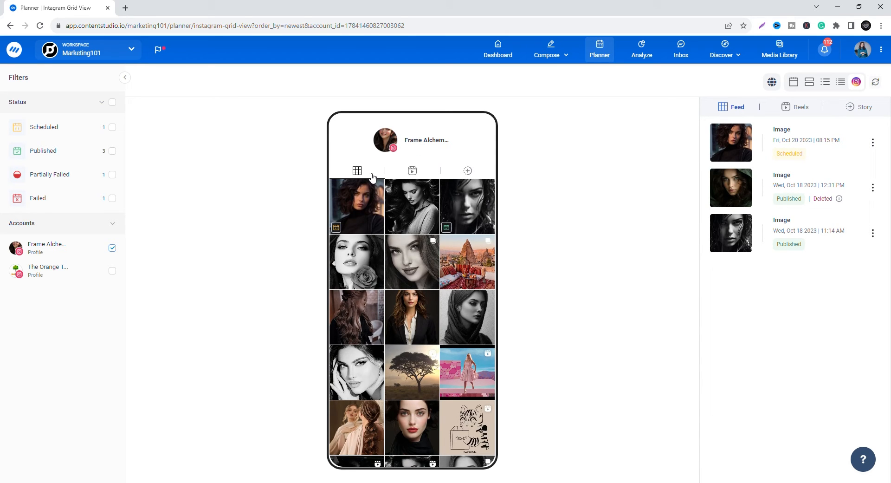
{"action": "mouse_move", "coordinate": [406, 219]}
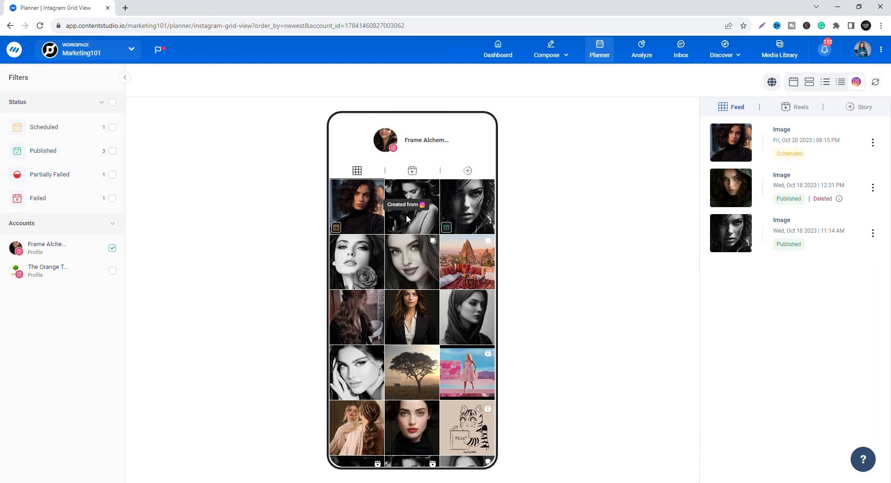
{"action": "mouse_move", "coordinate": [454, 236]}
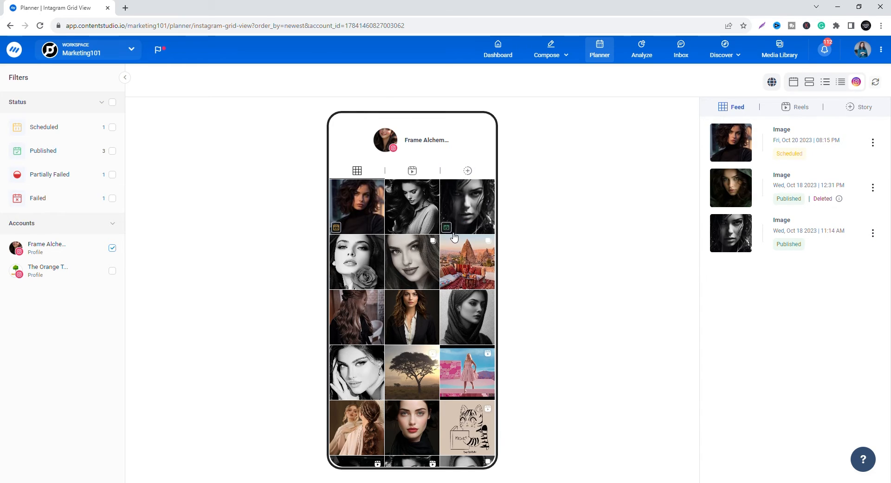
{"action": "mouse_move", "coordinate": [348, 219]}
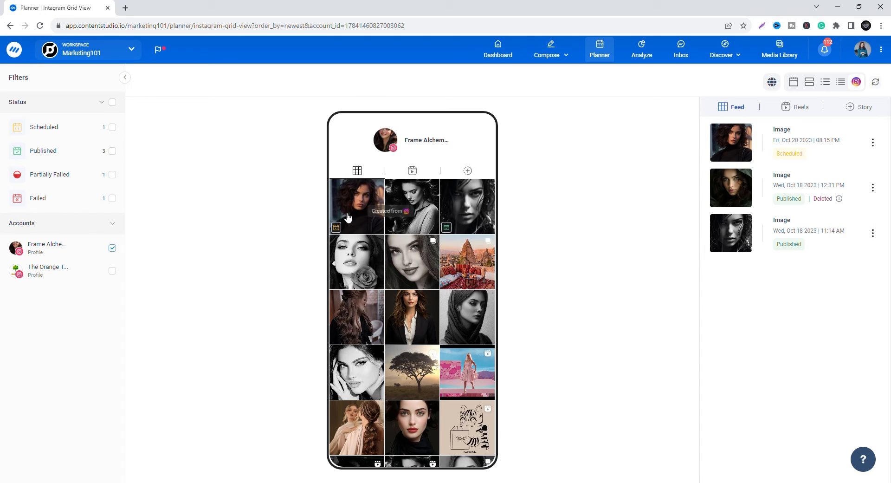
{"action": "mouse_move", "coordinate": [331, 229]}
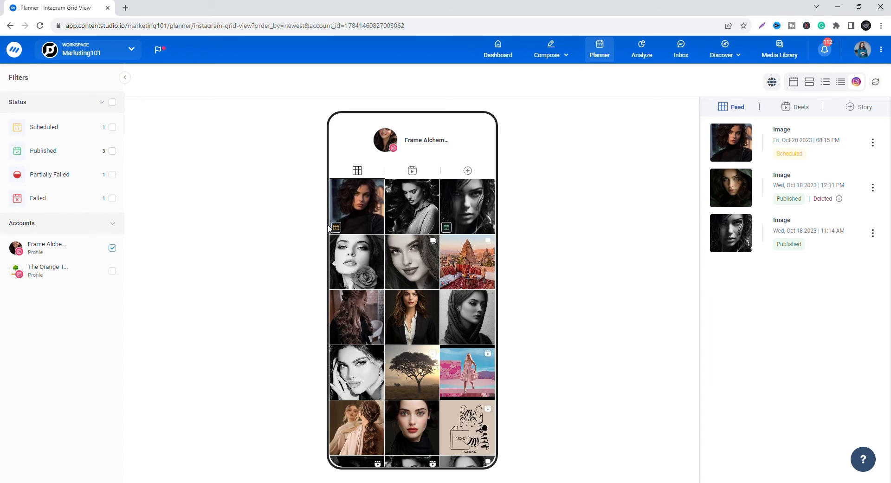
{"action": "mouse_move", "coordinate": [247, 217]}
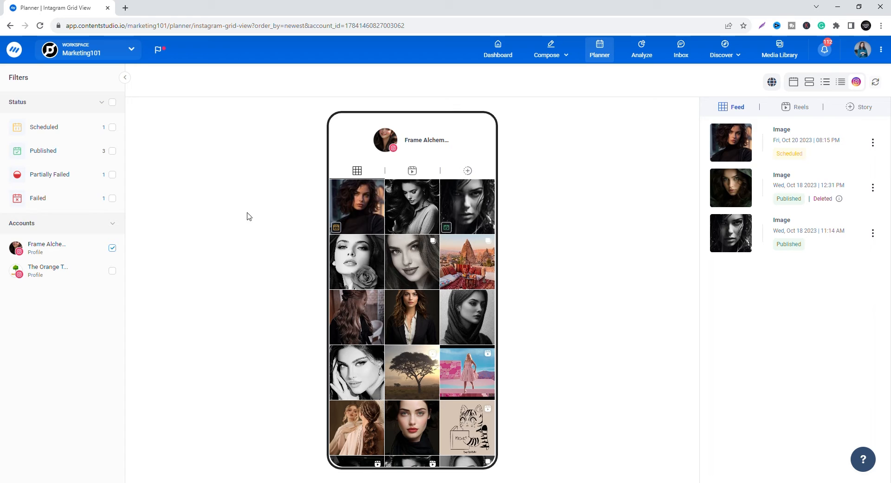
{"action": "mouse_move", "coordinate": [78, 146]}
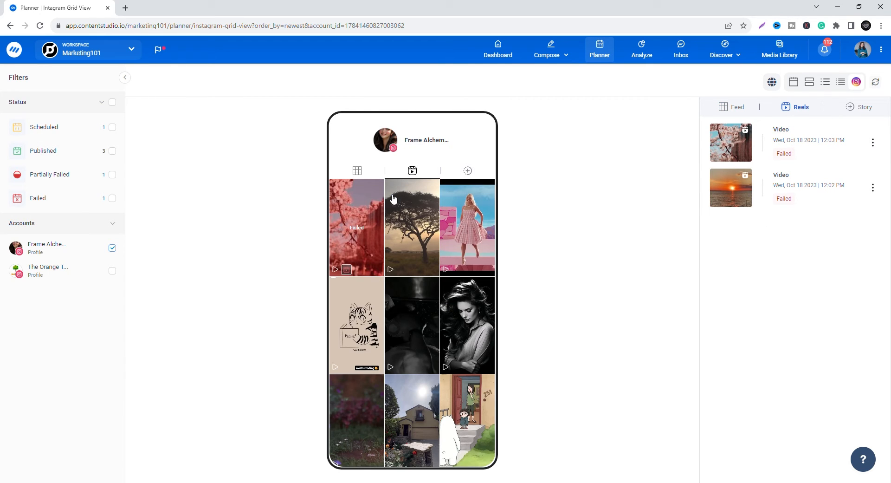
{"action": "mouse_move", "coordinate": [346, 229]}
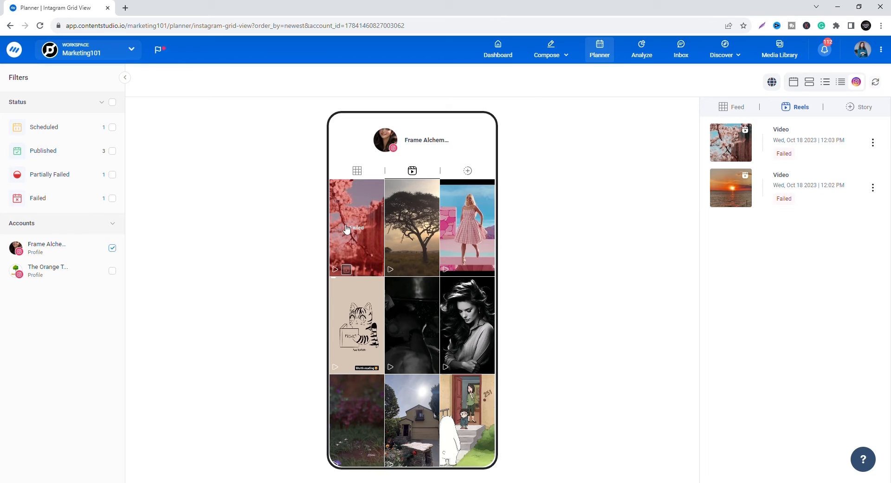
{"action": "mouse_move", "coordinate": [44, 206]}
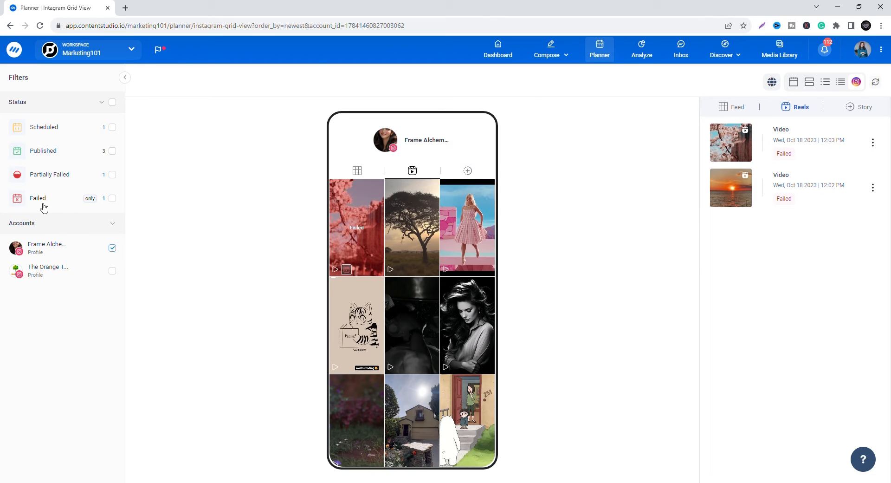
Step: Flip between Feed and Story once more, ending on the three feed images
{"action": "left_click", "coordinate": [737, 107]}
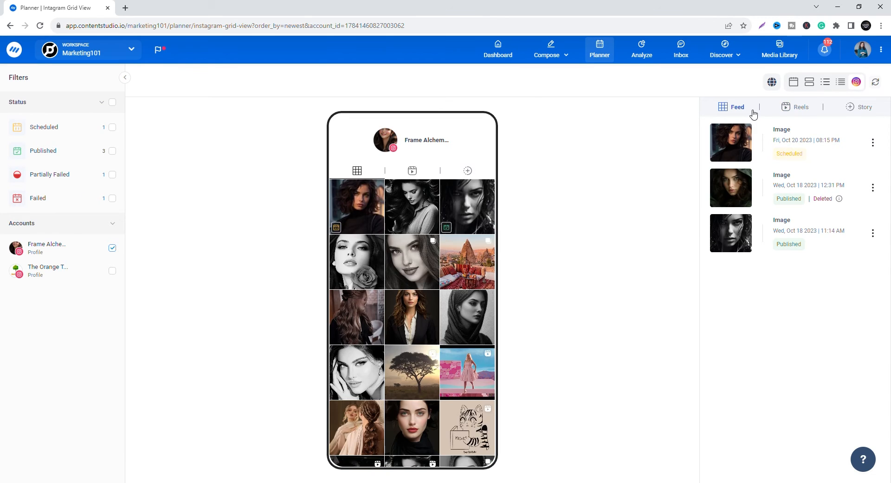
{"action": "left_click", "coordinate": [865, 106]}
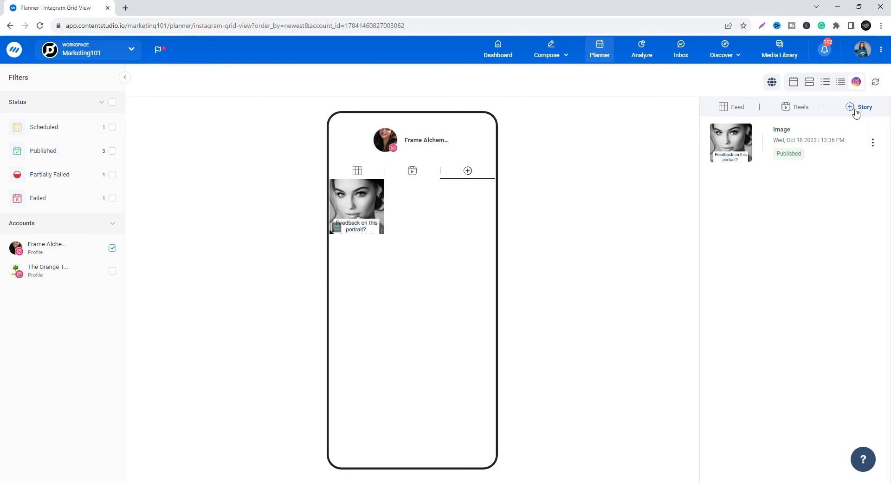
{"action": "left_click", "coordinate": [737, 106]}
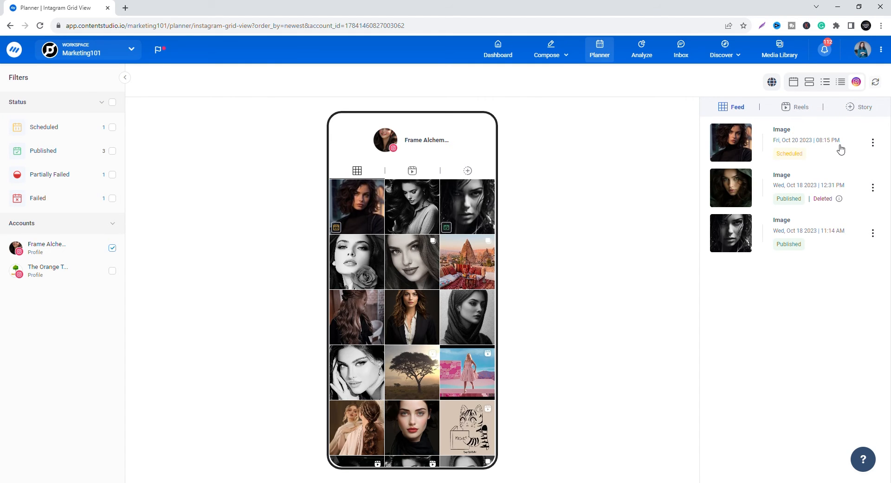
{"action": "left_click", "coordinate": [731, 142]}
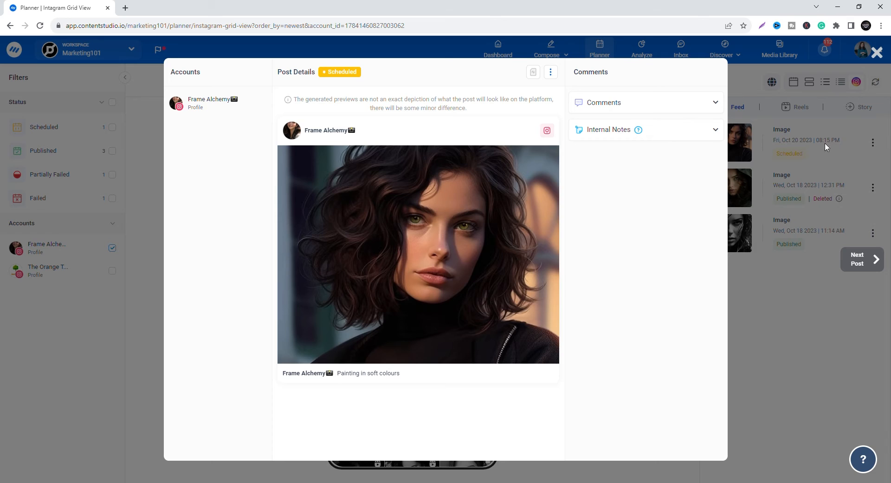
{"action": "mouse_move", "coordinate": [533, 72]}
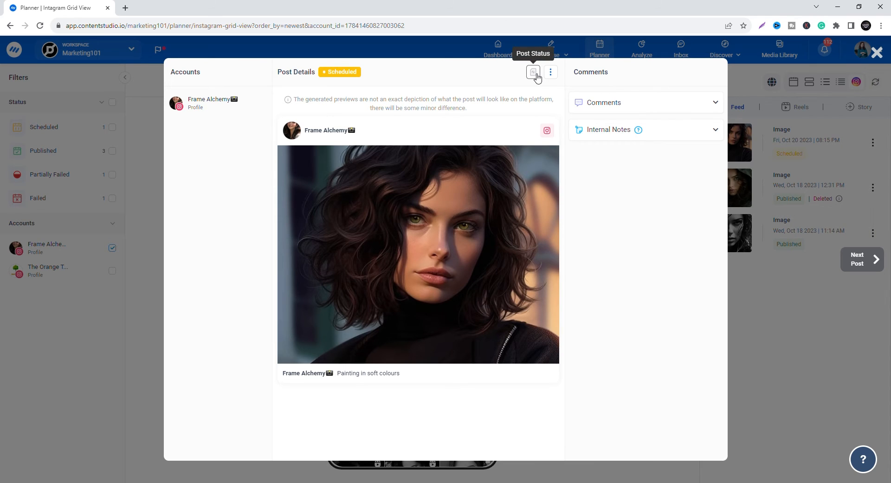
{"action": "left_click", "coordinate": [549, 71]}
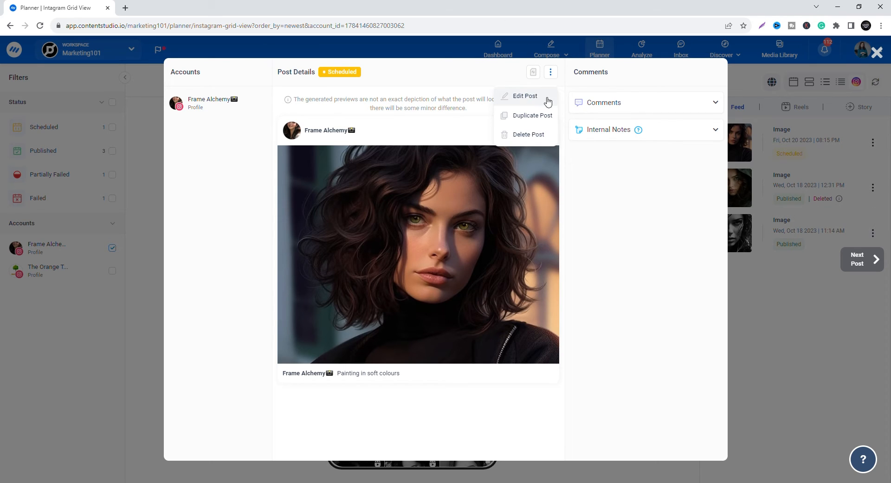
{"action": "mouse_move", "coordinate": [551, 137]}
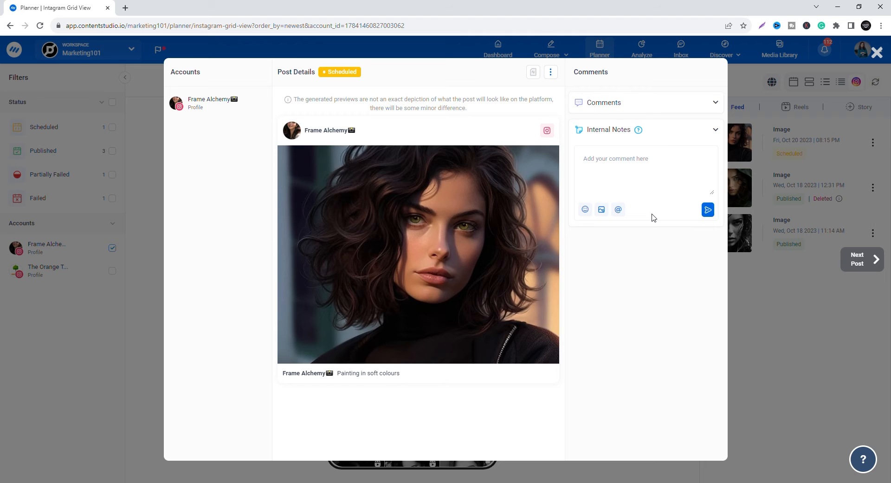
{"action": "left_click", "coordinate": [879, 52]}
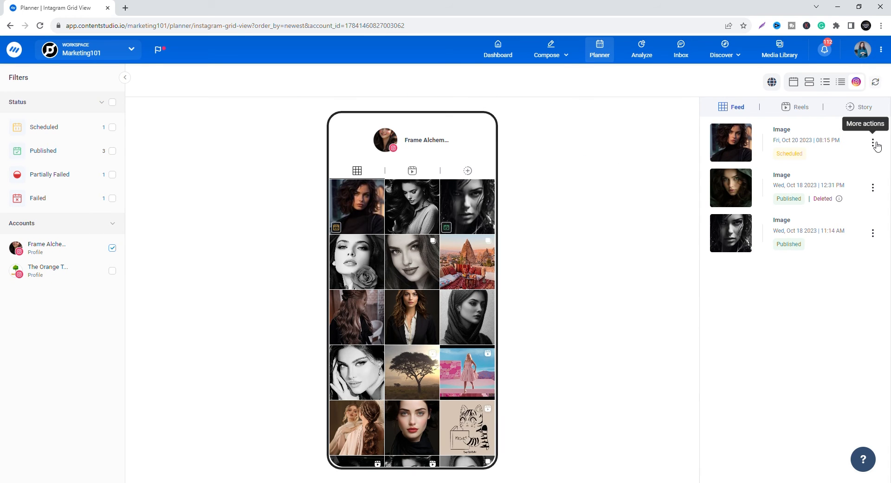
Step: Review the failed reel's Post Status report showing a media upload error
{"action": "left_click", "coordinate": [873, 142]}
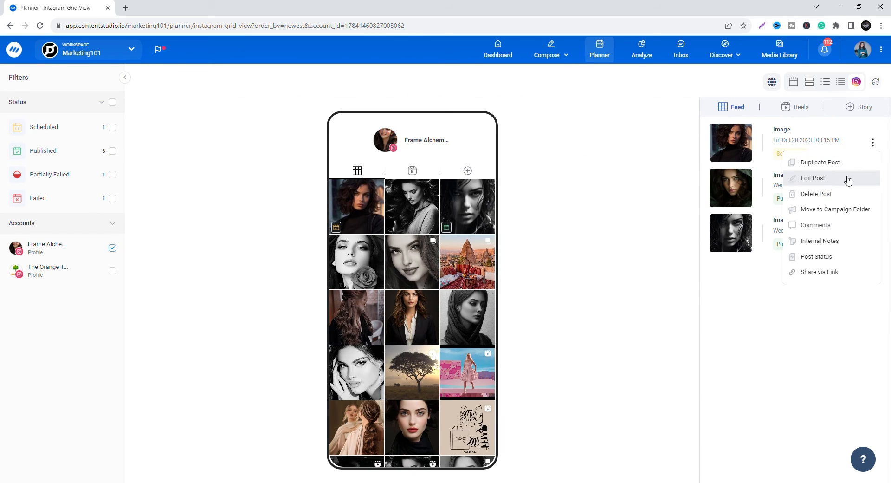
{"action": "mouse_move", "coordinate": [833, 236]}
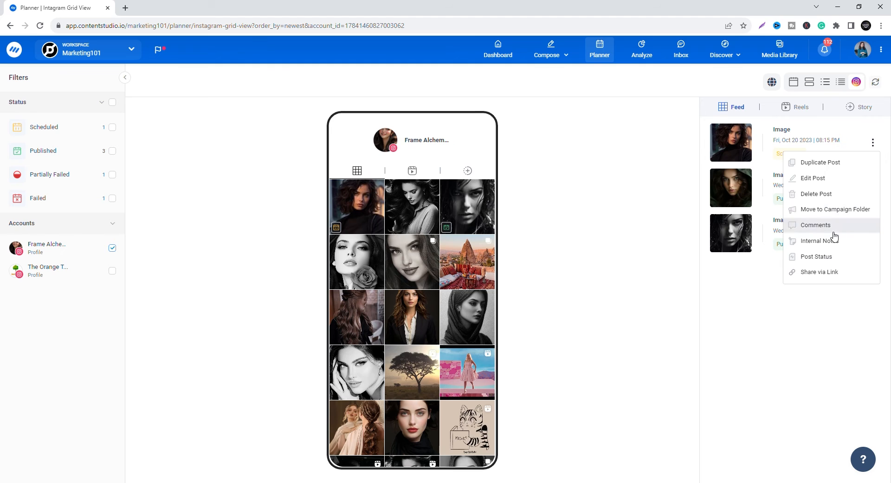
{"action": "mouse_move", "coordinate": [836, 278]}
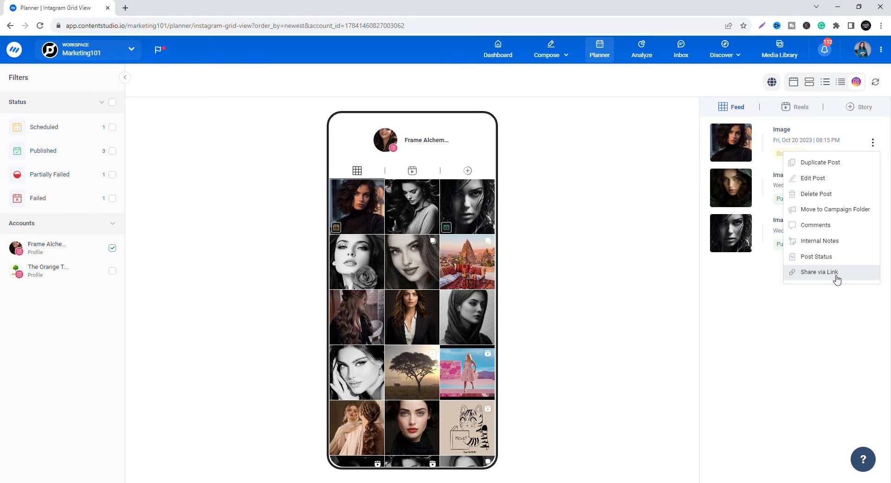
{"action": "left_click", "coordinate": [801, 106]}
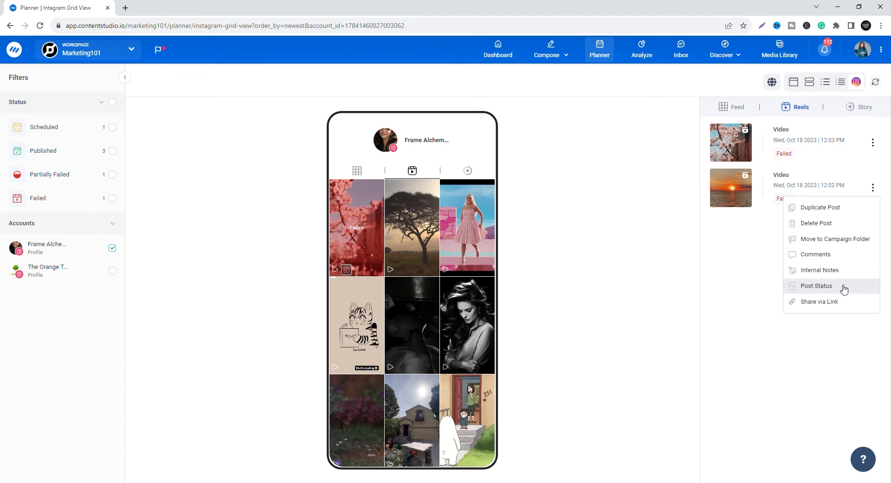
{"action": "left_click", "coordinate": [816, 285]}
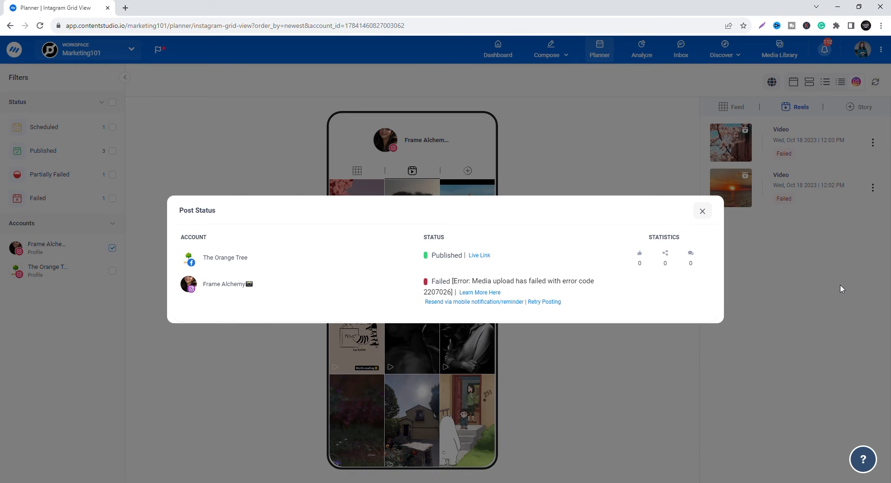
{"action": "mouse_move", "coordinate": [475, 268]}
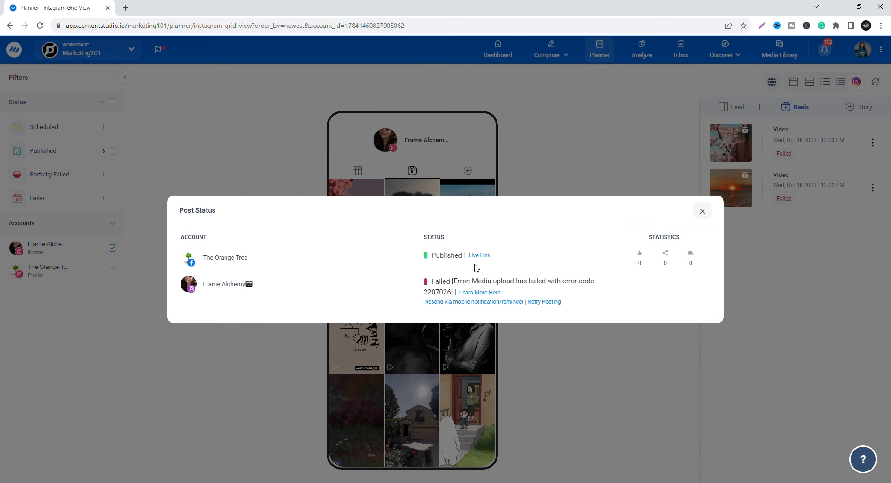
{"action": "left_click", "coordinate": [703, 211]}
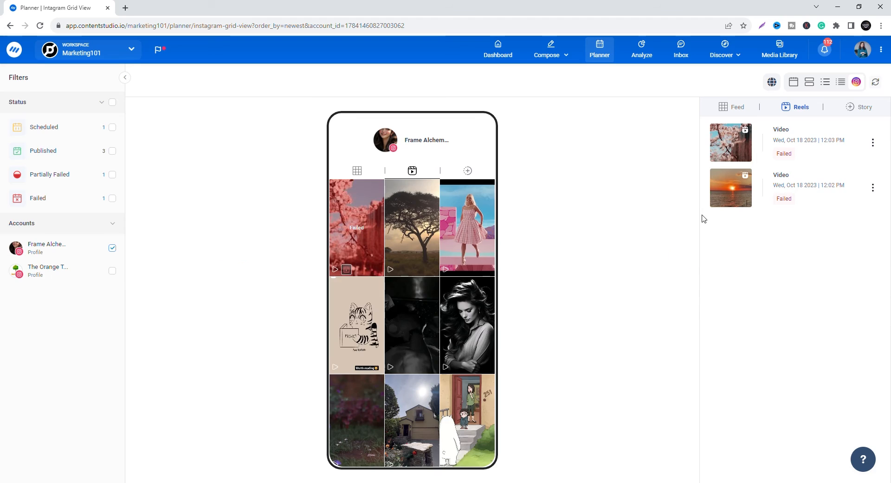
Step: Return to Feed, then show the account's single published Story in the grid
{"action": "left_click", "coordinate": [736, 107]}
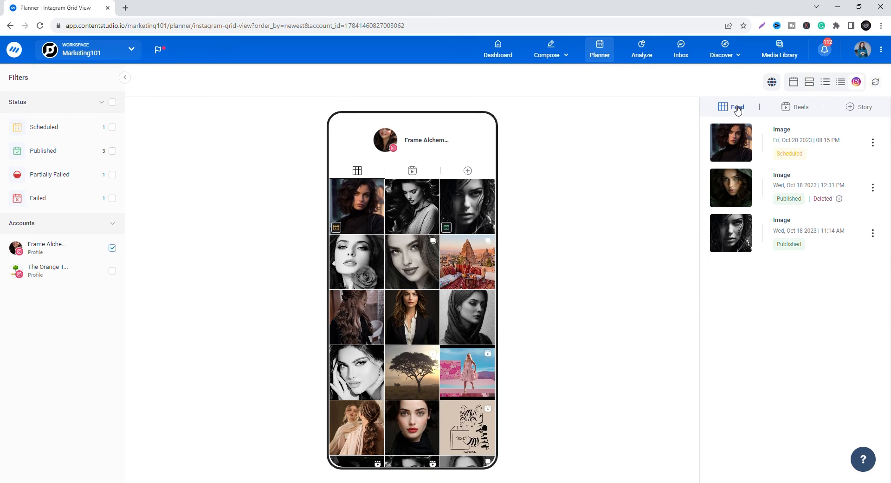
{"action": "mouse_move", "coordinate": [781, 206]}
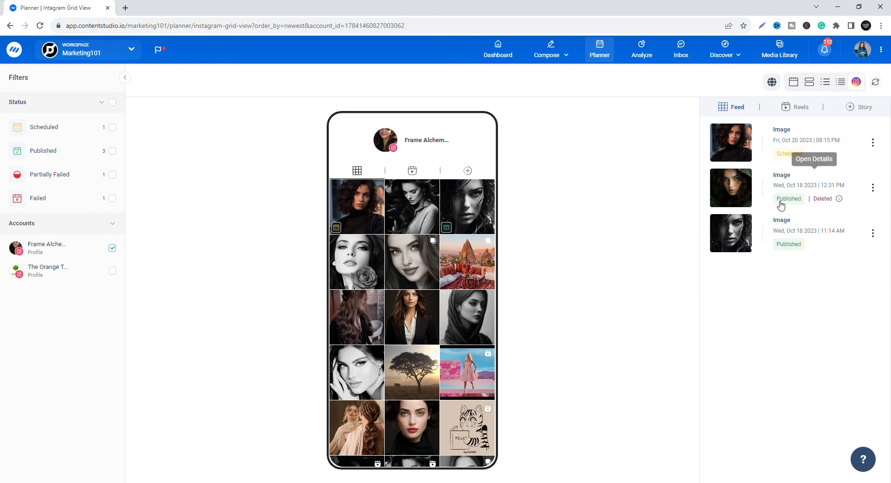
{"action": "mouse_move", "coordinate": [842, 199]}
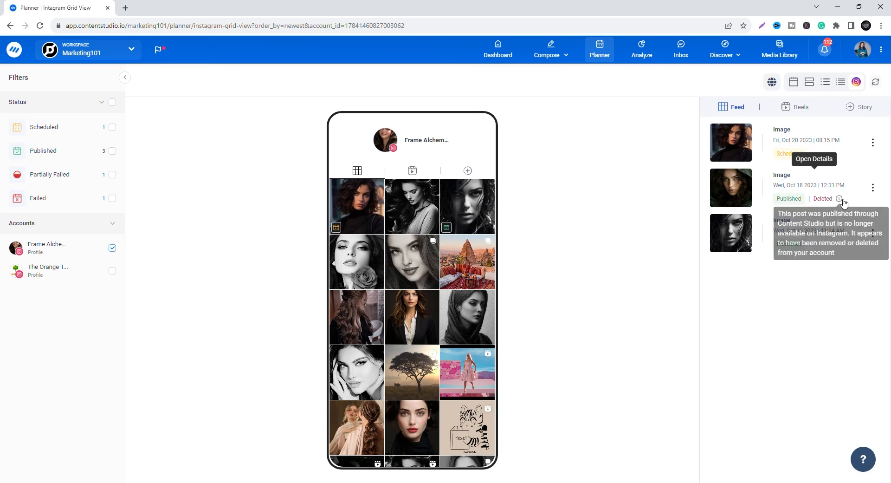
{"action": "left_click", "coordinate": [865, 107]}
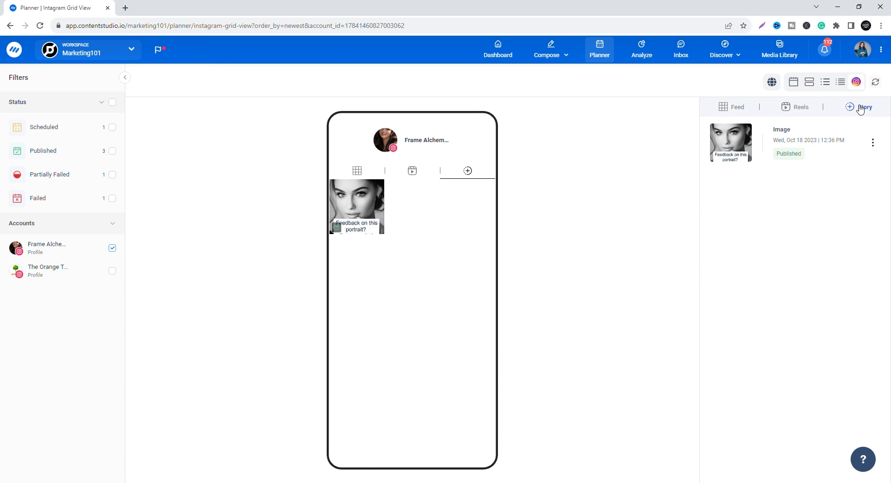
{"action": "mouse_move", "coordinate": [860, 111]}
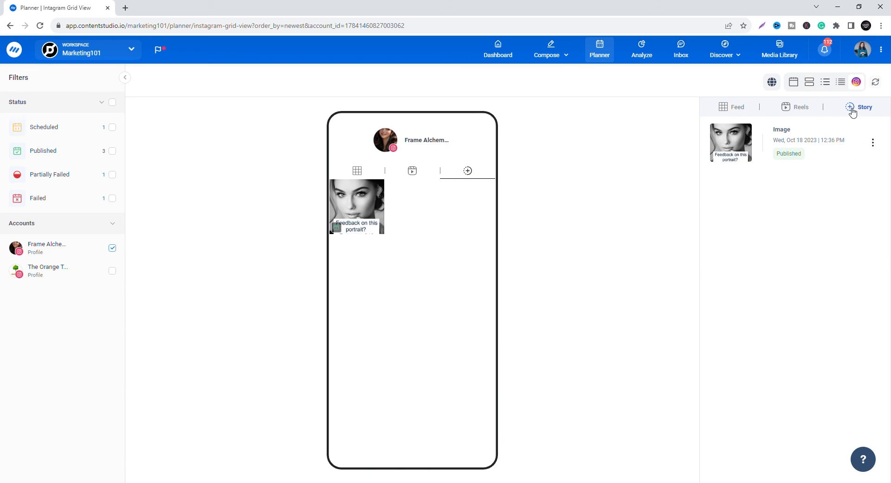
{"action": "mouse_move", "coordinate": [382, 203]}
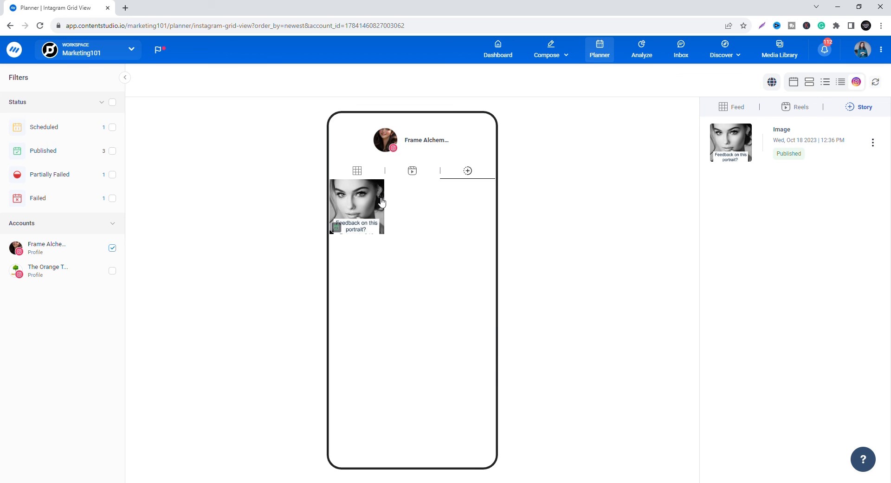
Step: Preview the published portrait story with its rating prompt in the phone mockup
{"action": "left_click", "coordinate": [357, 206]}
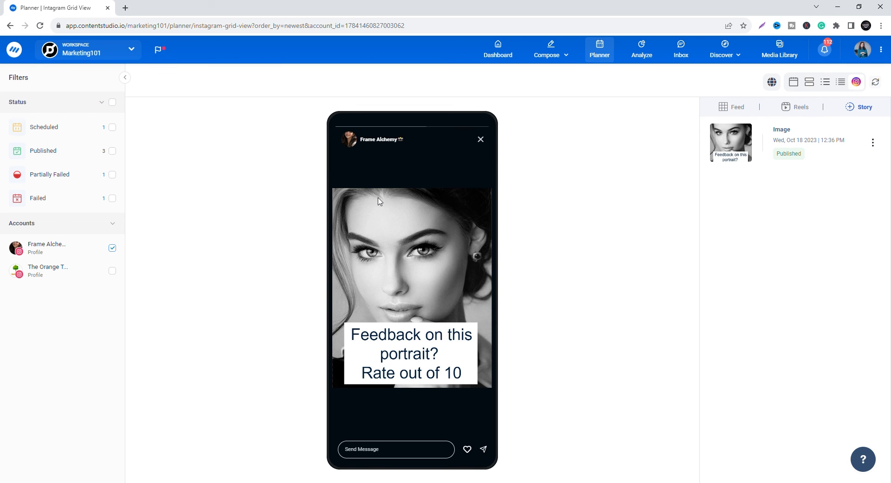